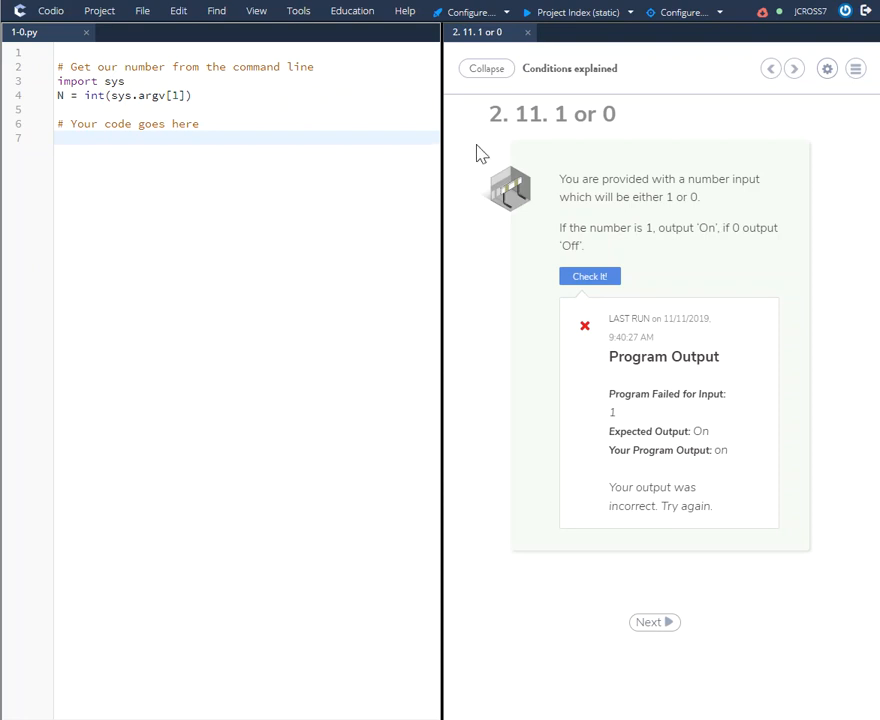
mouse_move(522, 150)
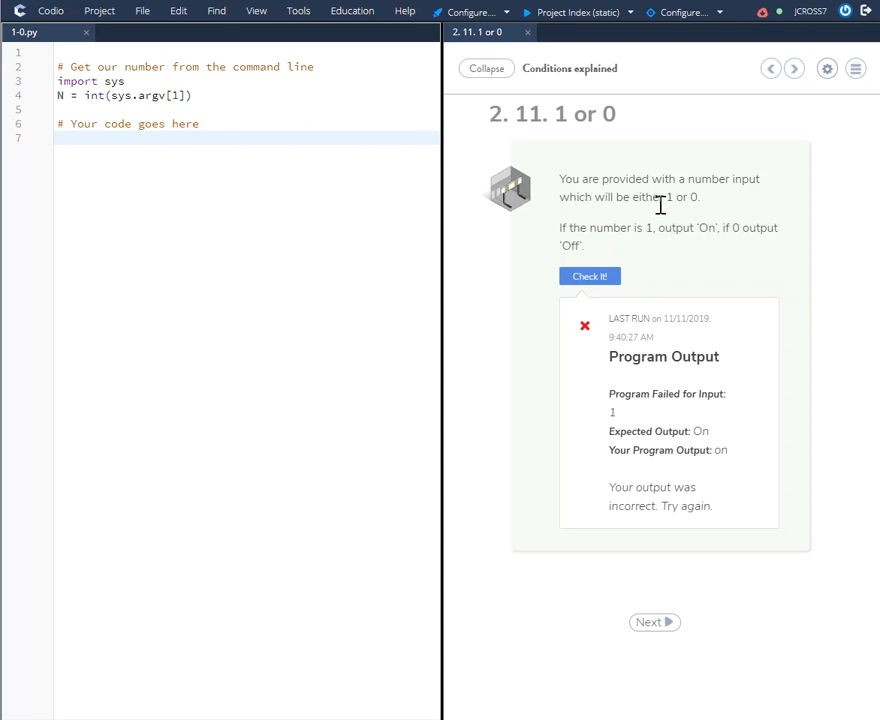
mouse_move(556, 232)
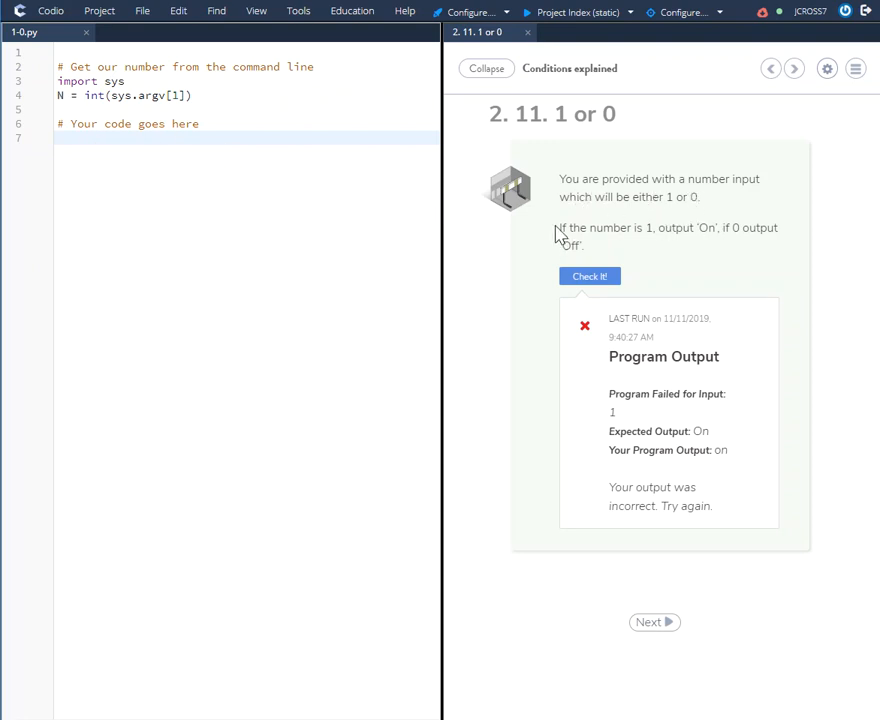
Step: After noting 'Off' in the instructions, write the condition if N == 1: in the editor
left_click_drag(560, 228, 692, 228)
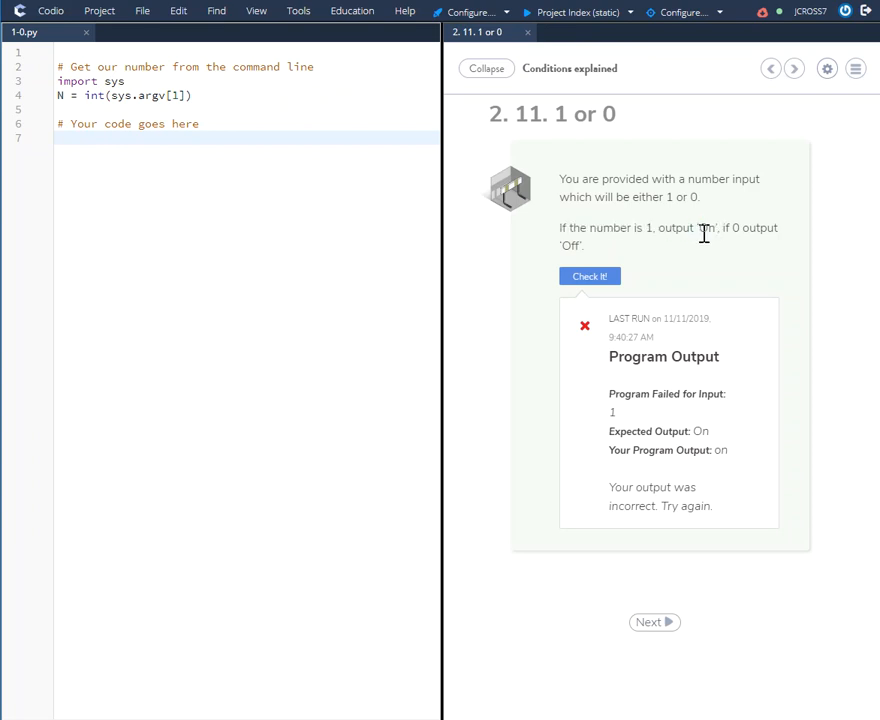
double_click(736, 228)
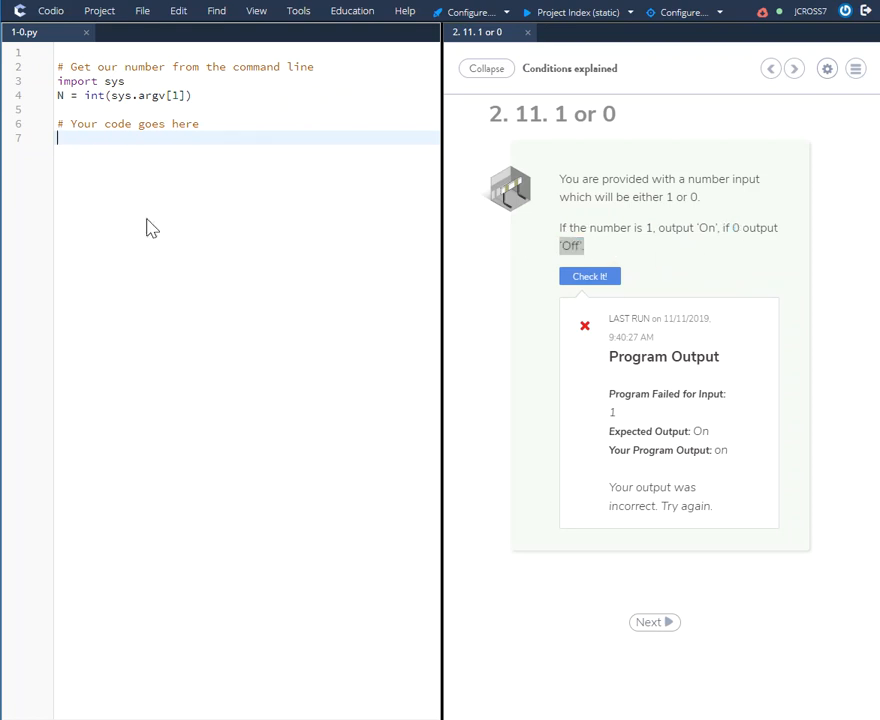
mouse_move(200, 252)
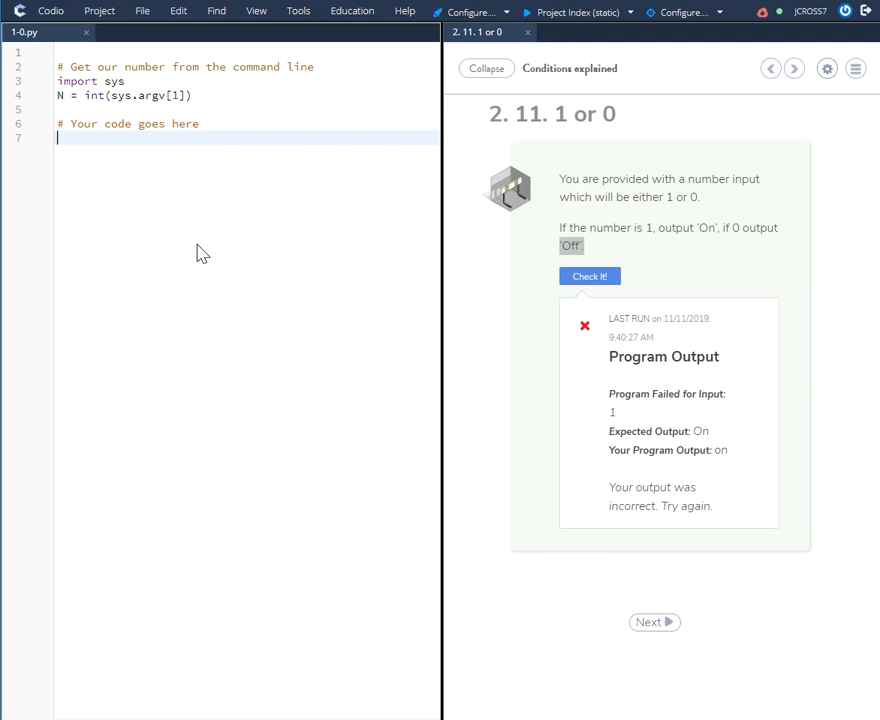
type("if")
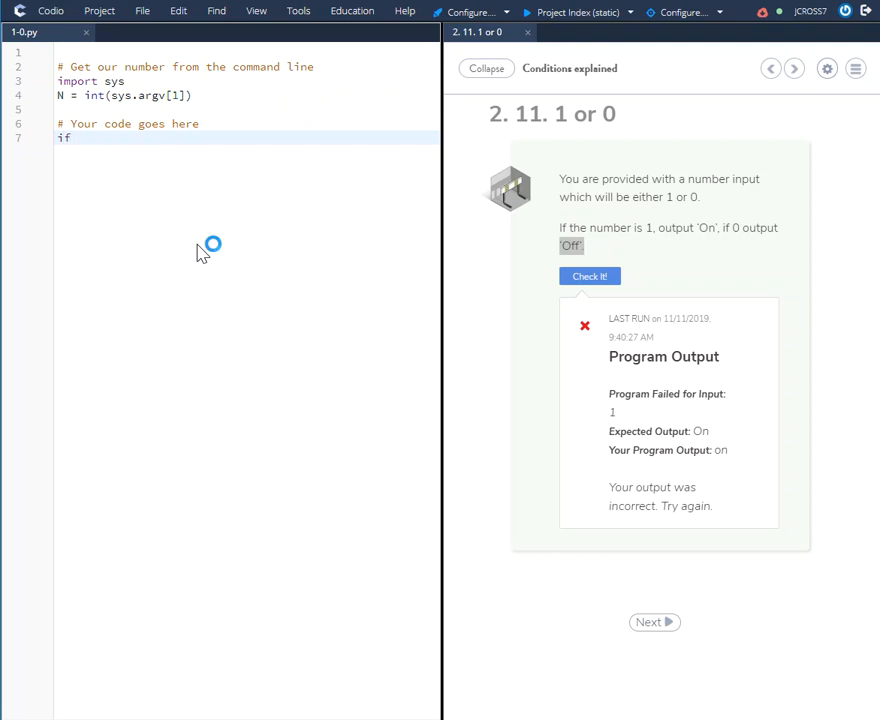
type("N")
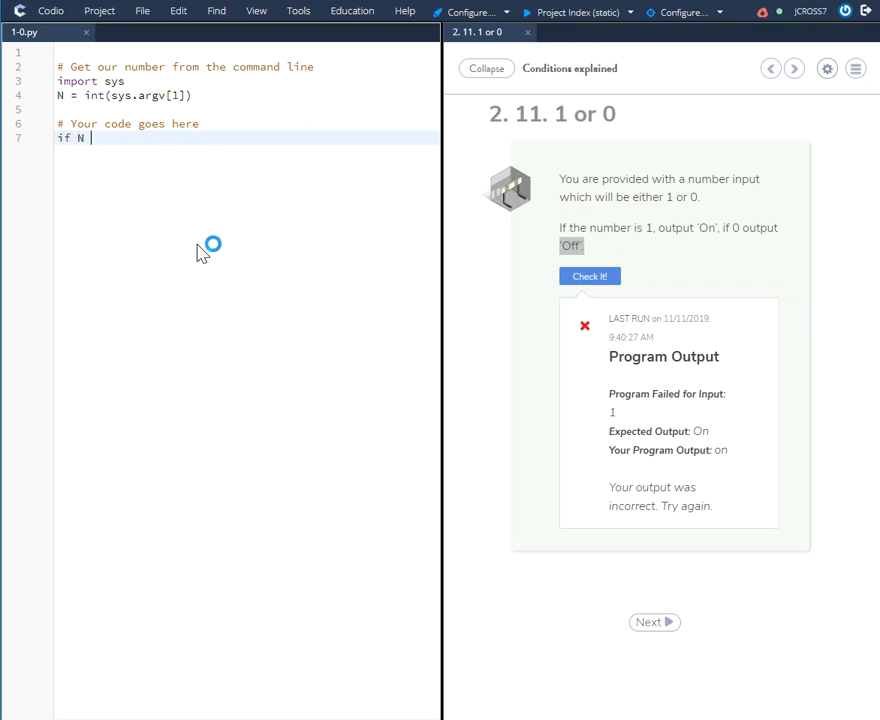
type("==")
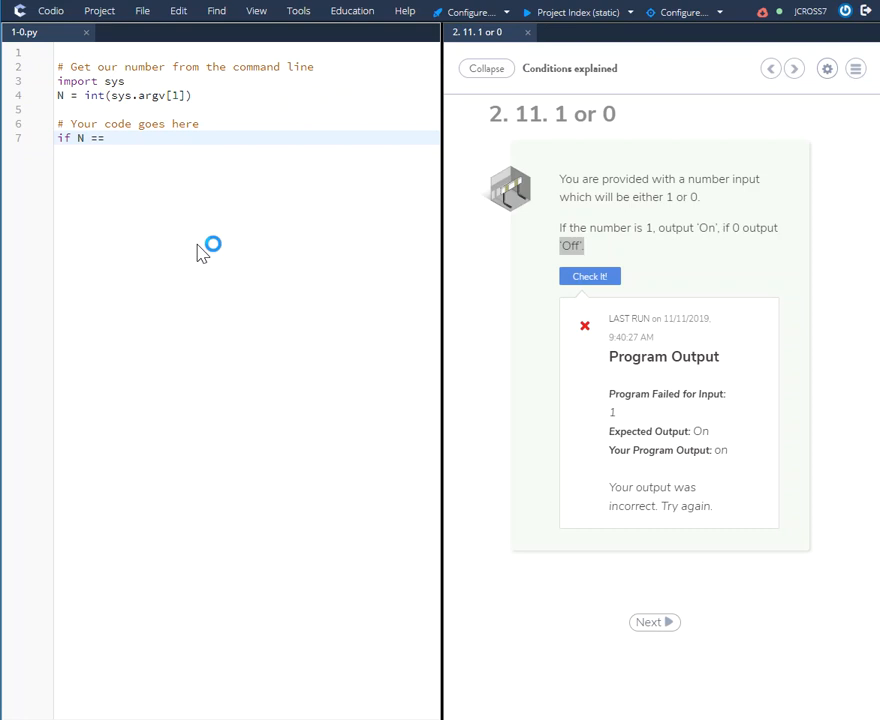
type("1")
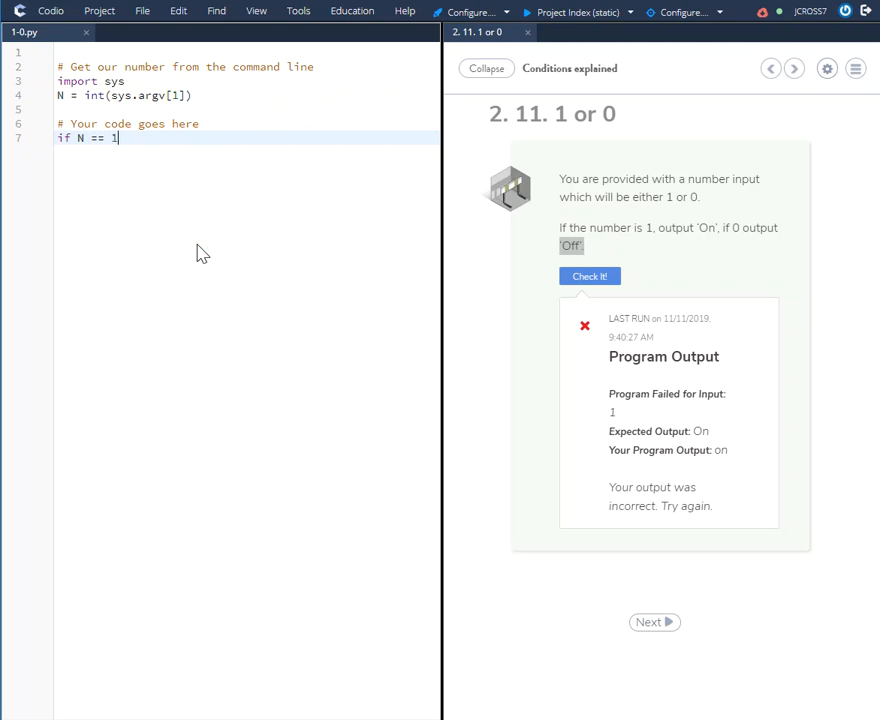
type(":")
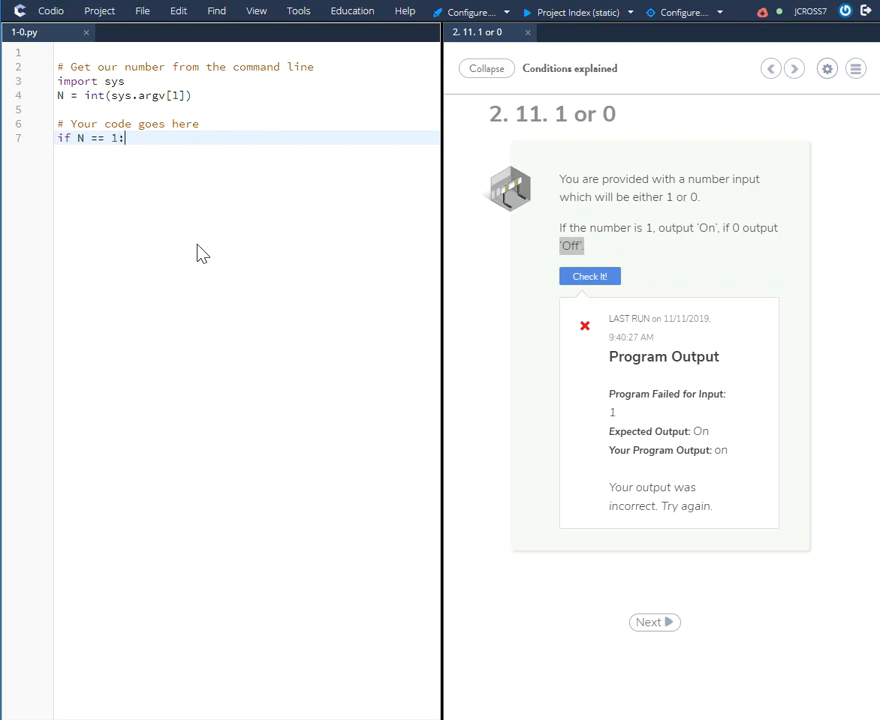
key("Enter")
type("print")
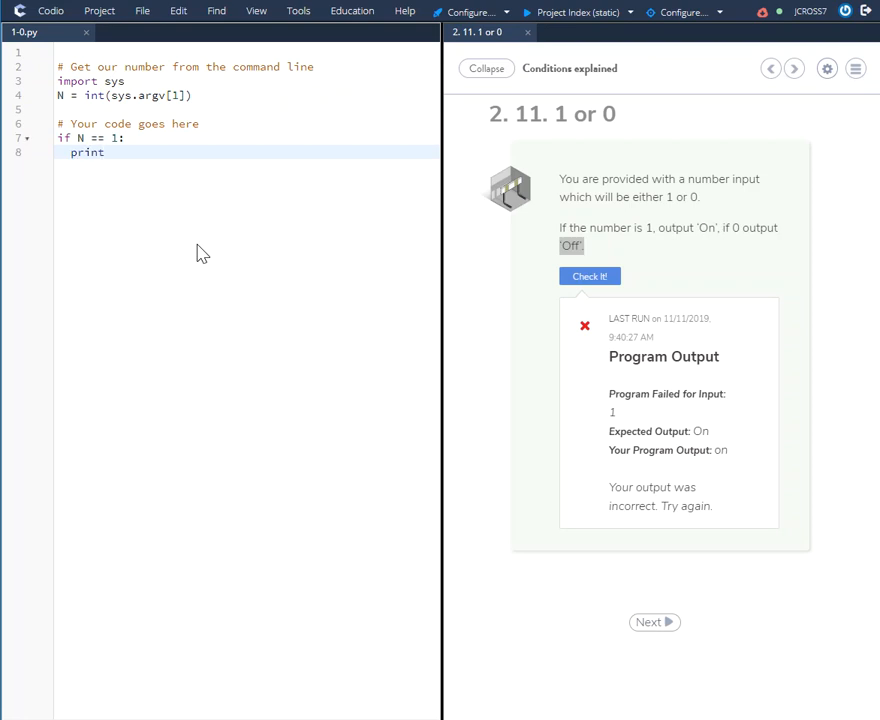
Step: Add the indented print ('On') line inside the if branch
type("()")
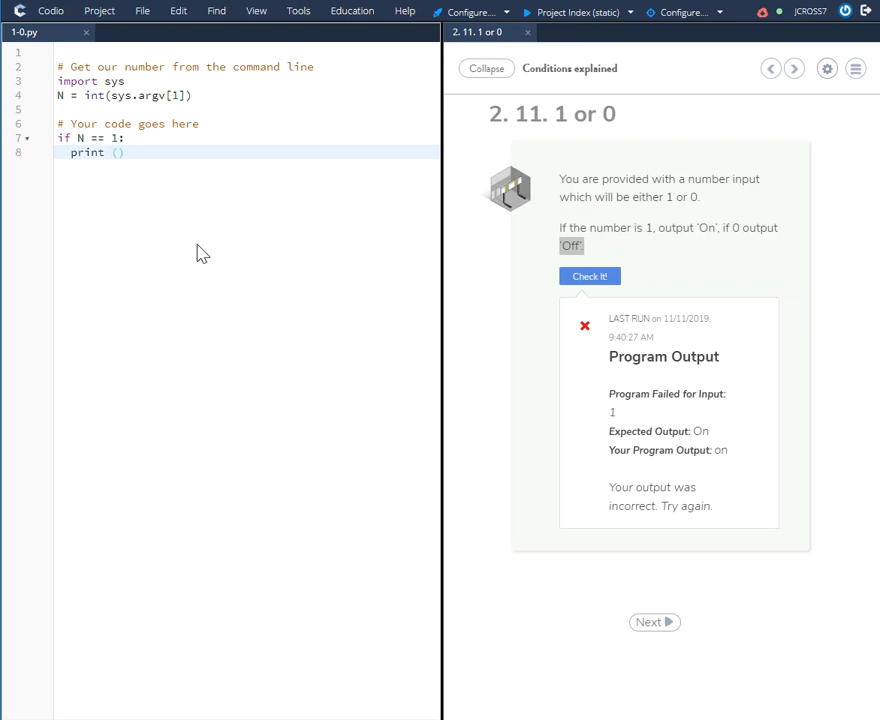
type("''")
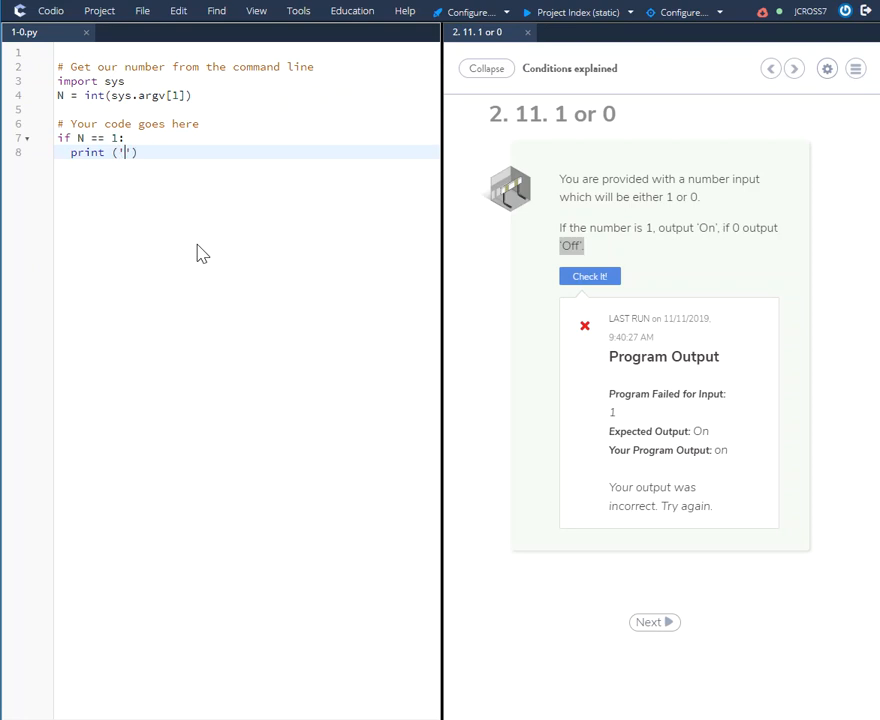
type("On")
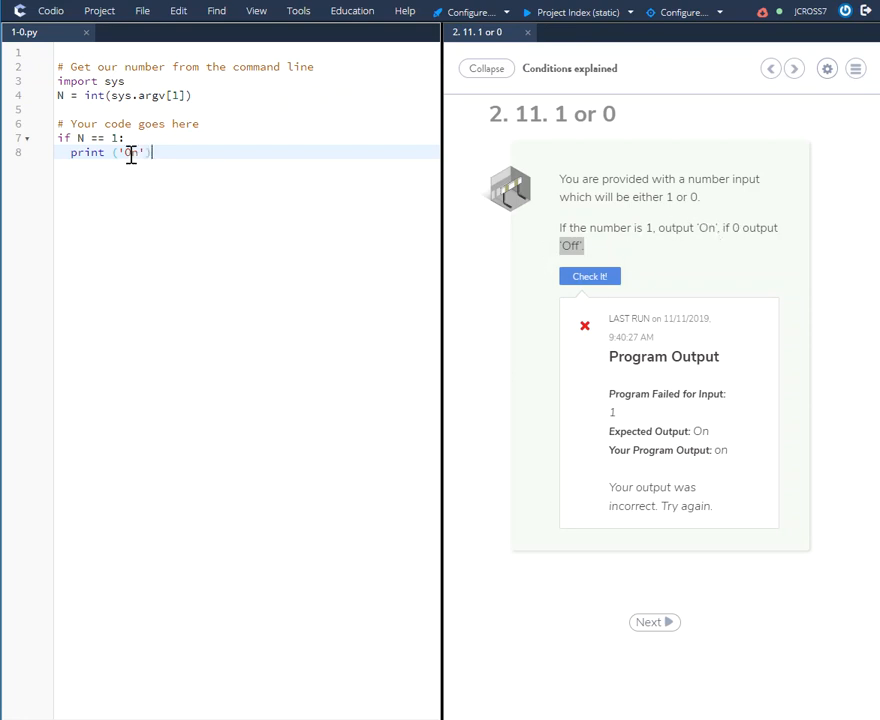
type("On")
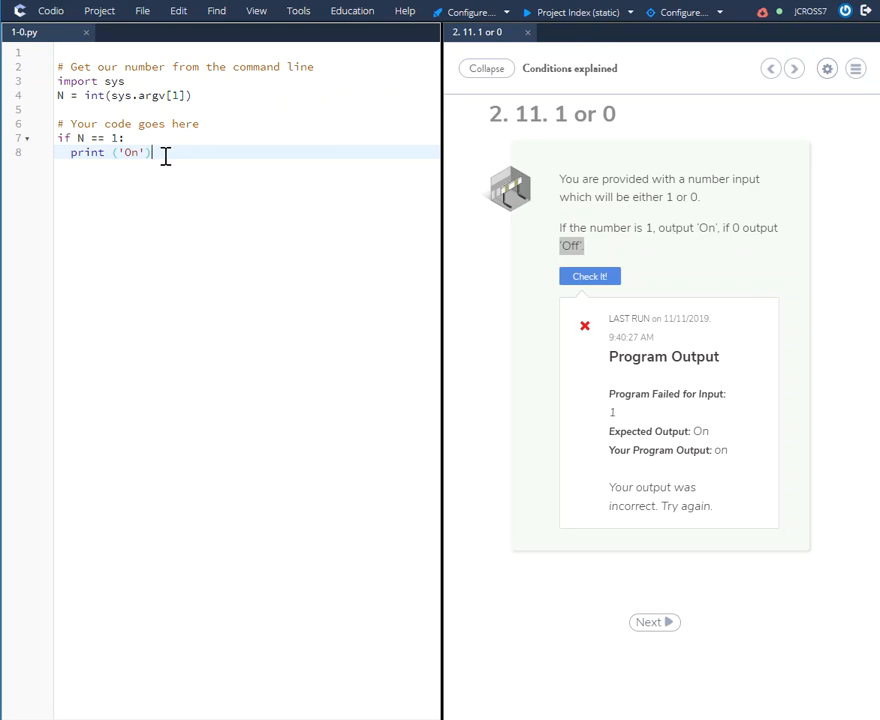
key("Enter")
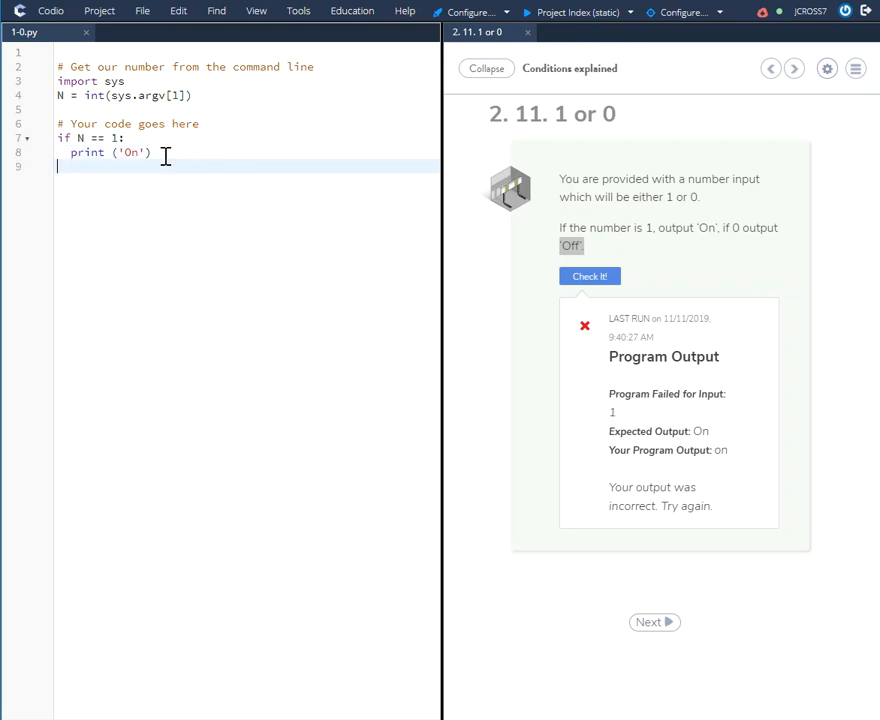
Step: Write the else: branch with print ('Off') for any other number
type("els")
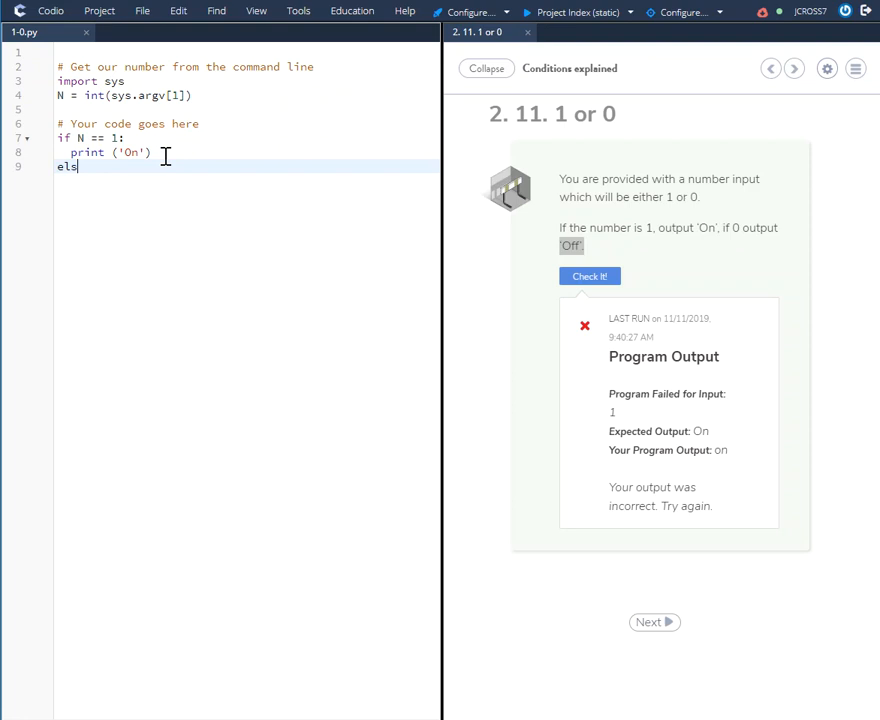
type("e")
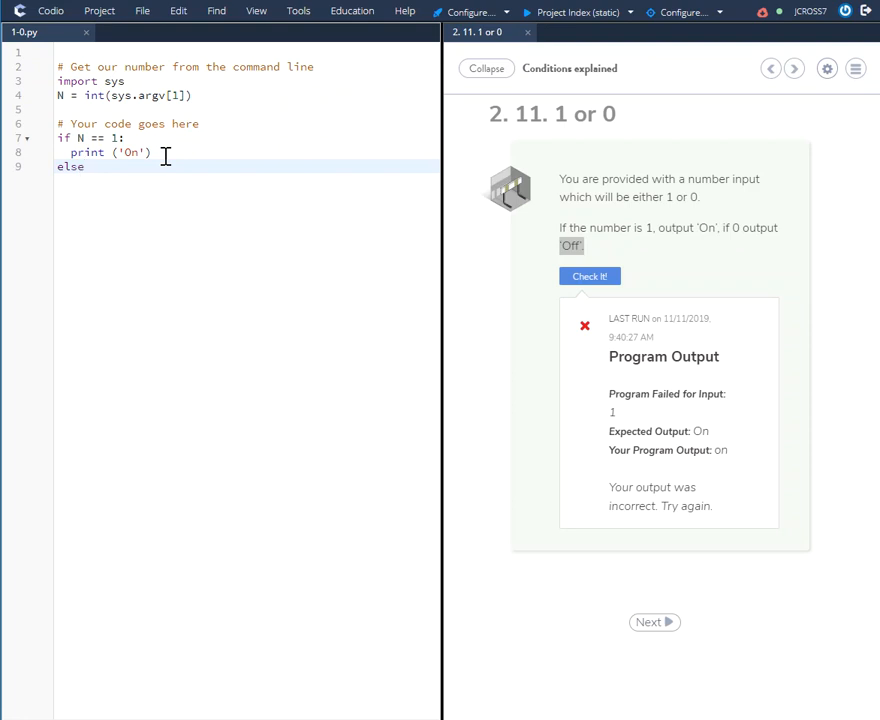
type(":")
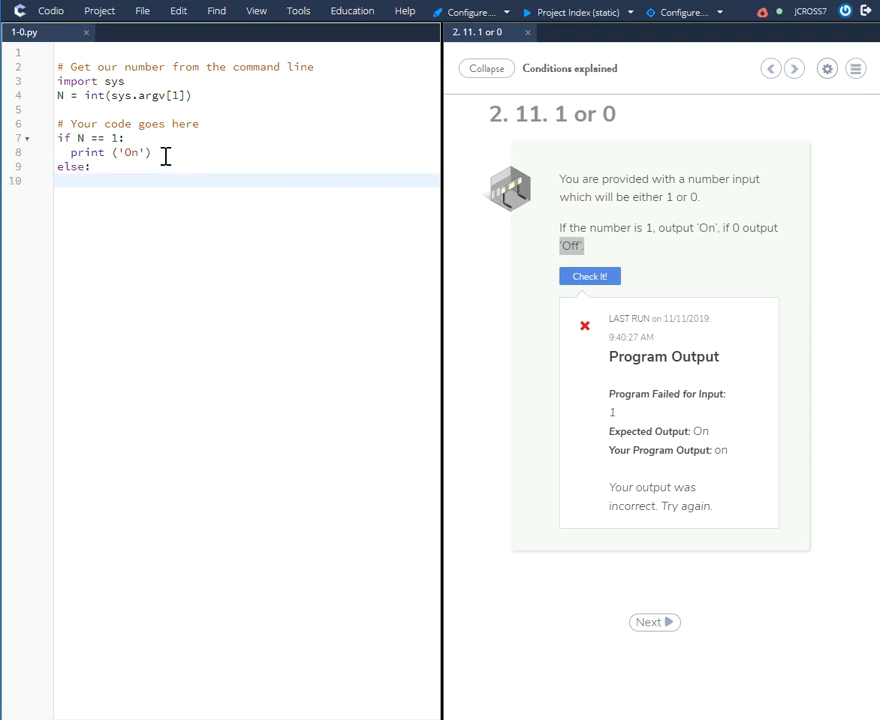
type("print")
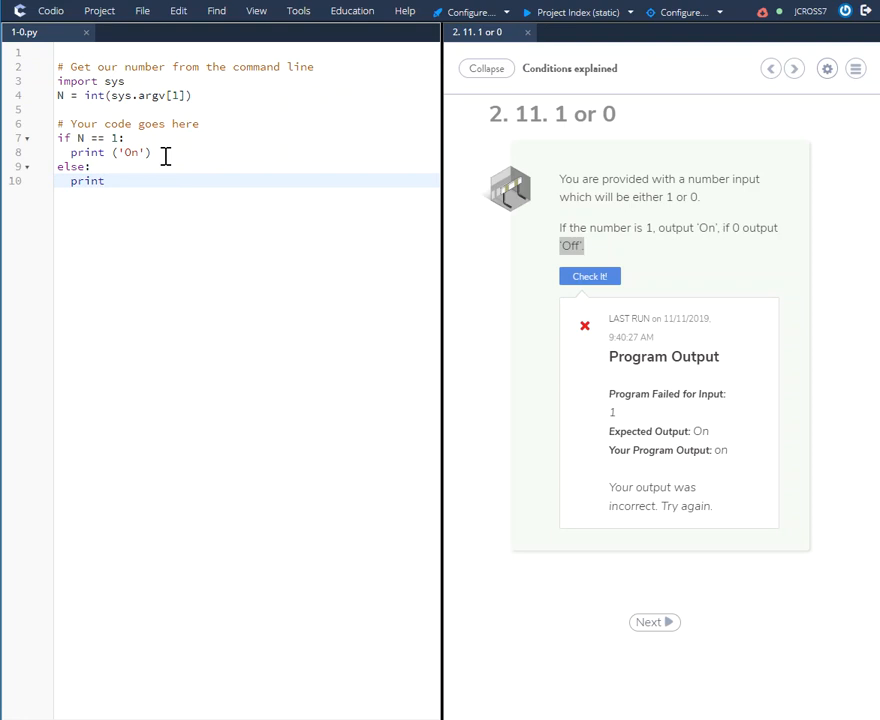
type("('O")
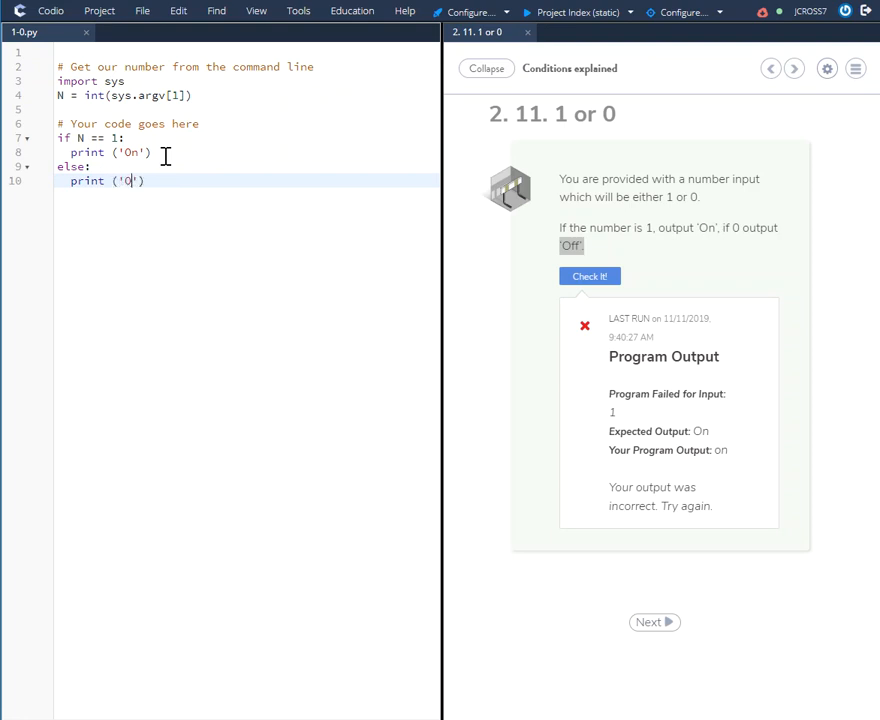
type("ff")
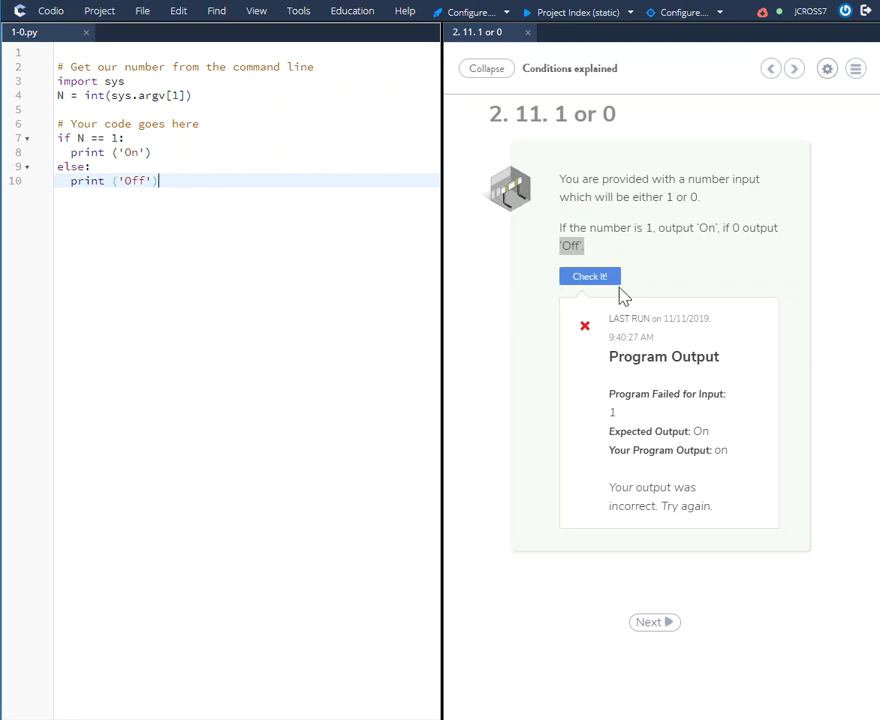
Step: Run Check It so the challenge passes with 'Well done!' feedback
left_click(590, 276)
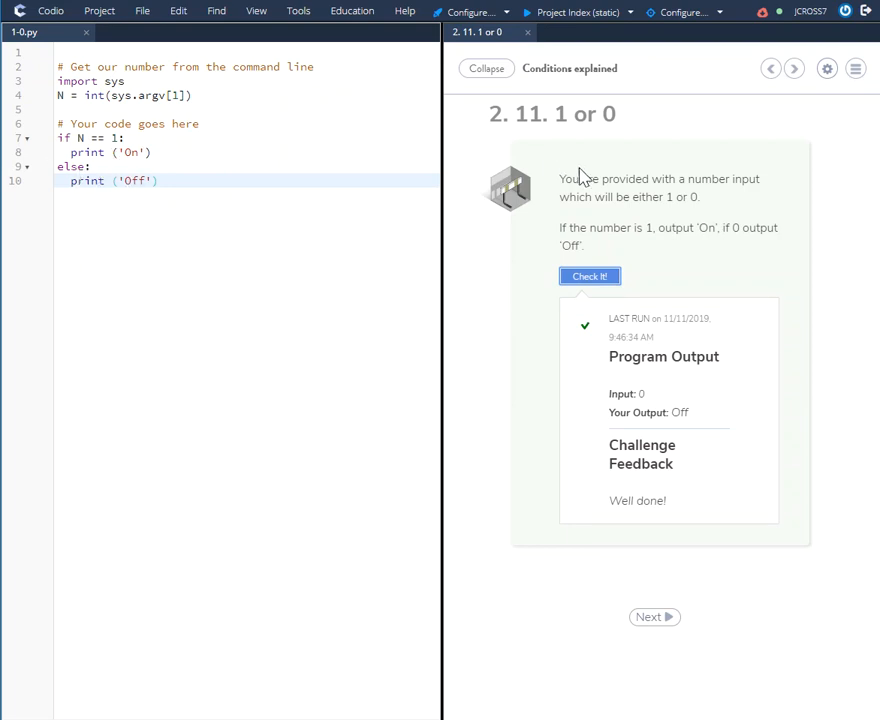
mouse_move(660, 352)
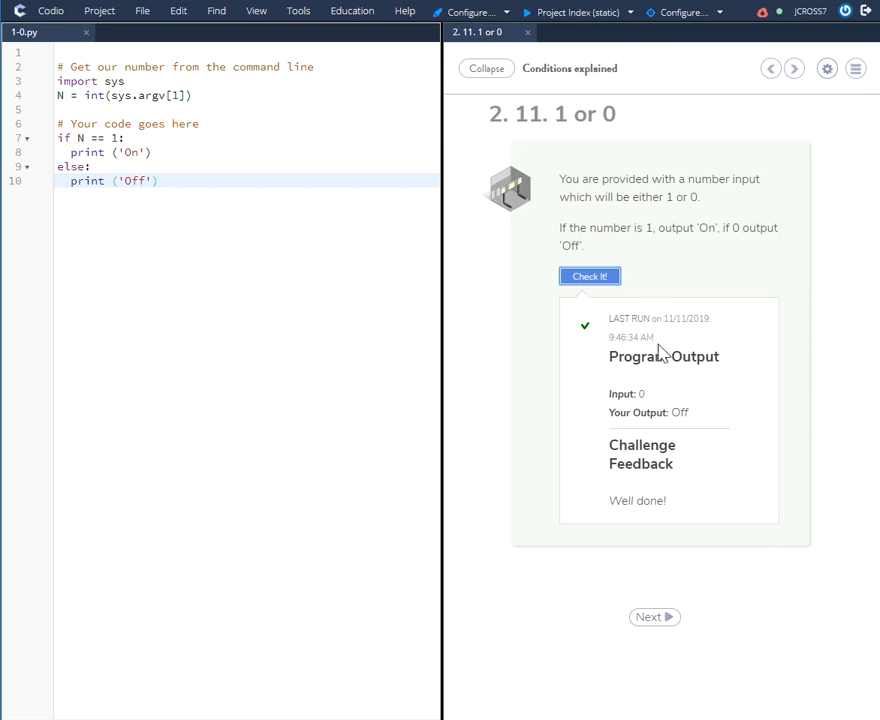